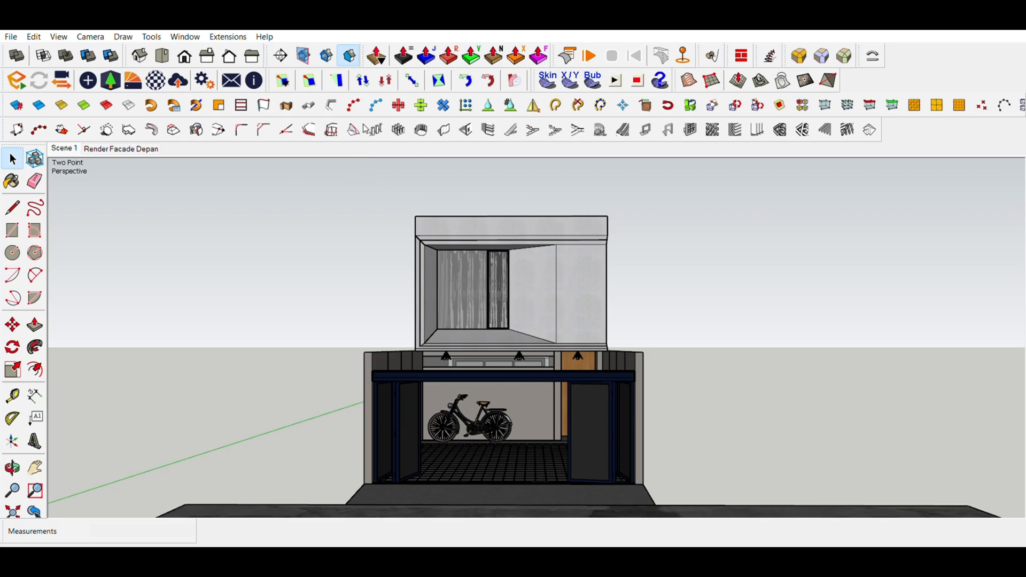
{"action": "mouse_move", "coordinate": [588, 492]}
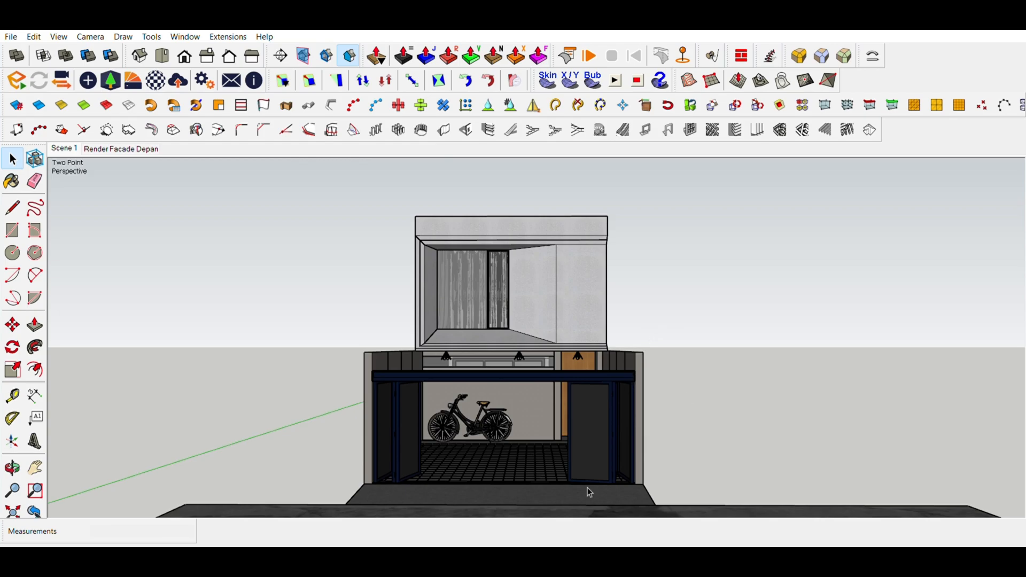
Move the camera in close on the upper box and start Enscape's video path editor
{"action": "left_click_drag", "start_coordinate": [587, 492], "coordinate": [500, 386]}
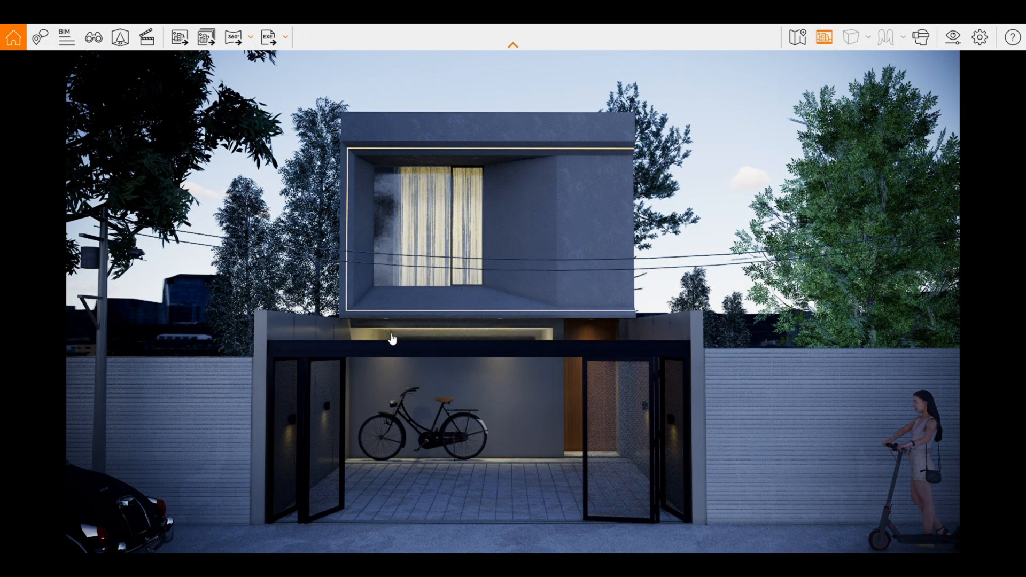
{"action": "mouse_move", "coordinate": [403, 423]}
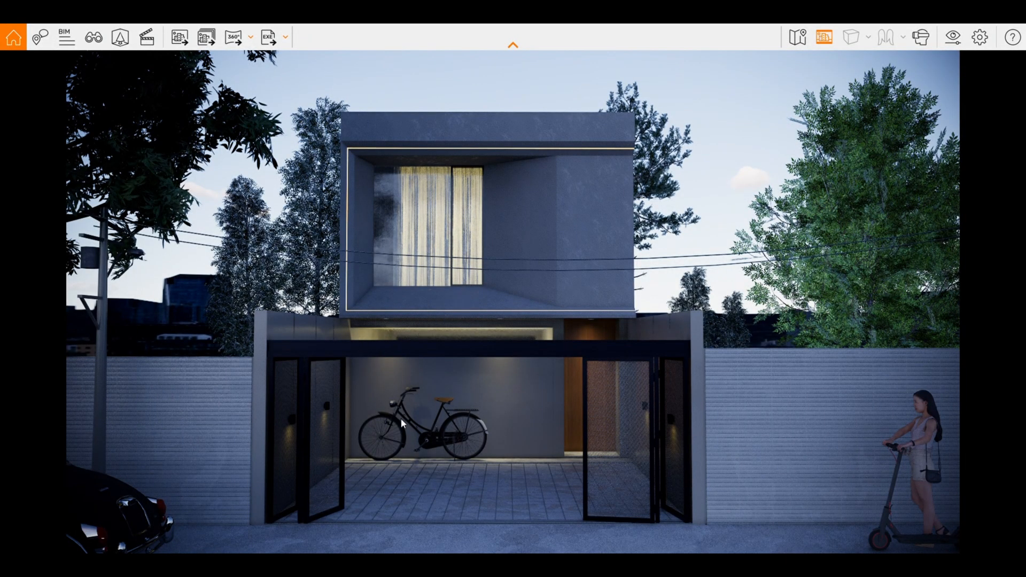
{"action": "mouse_move", "coordinate": [622, 71]}
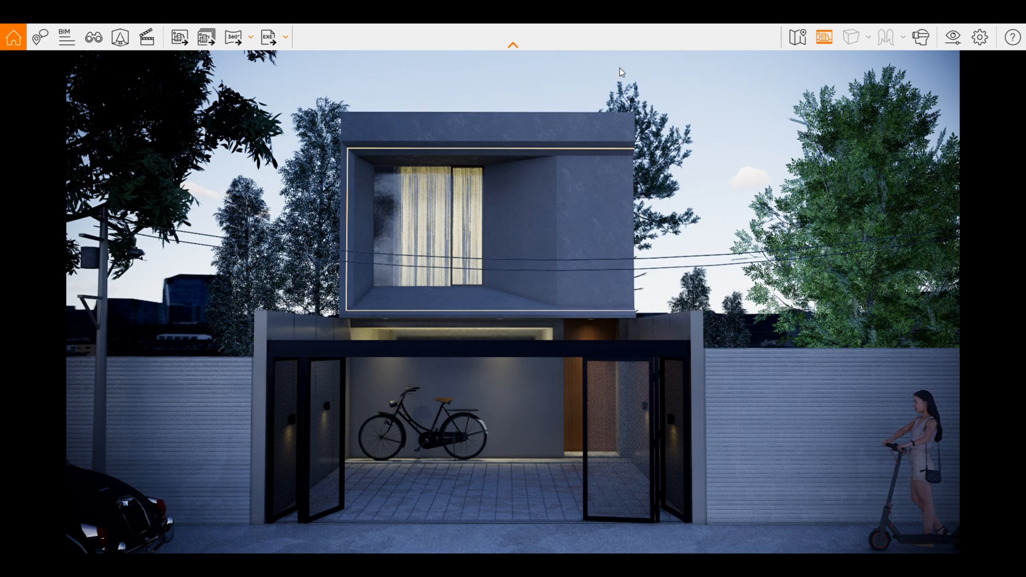
{"action": "mouse_move", "coordinate": [168, 57]}
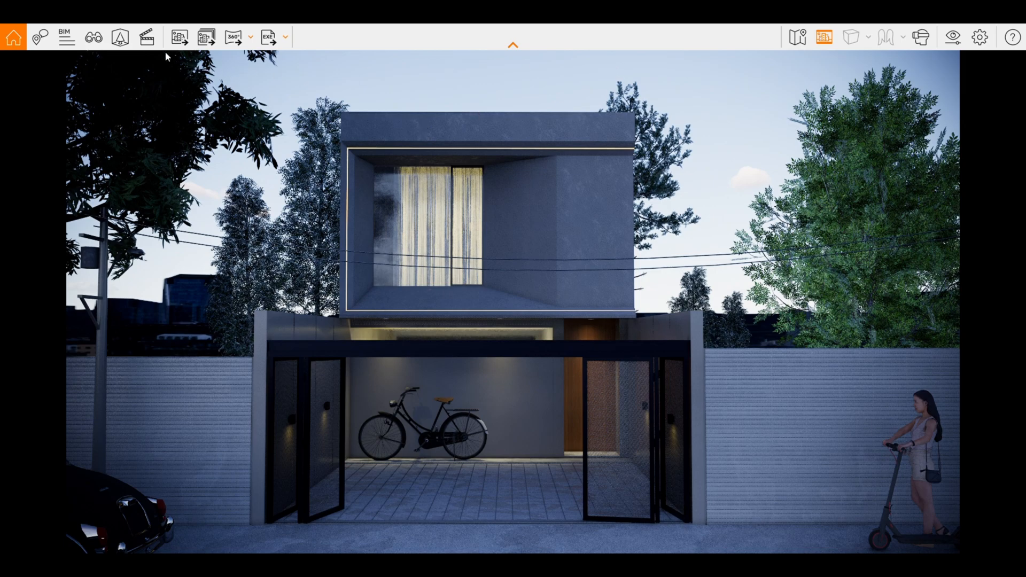
{"action": "left_click", "coordinate": [206, 36]}
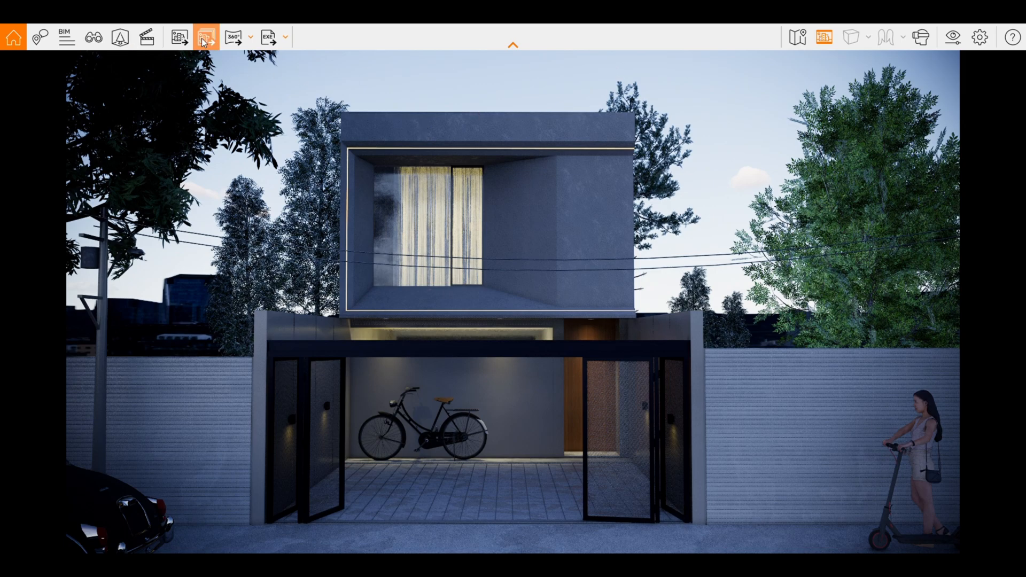
{"action": "left_click", "coordinate": [146, 37]}
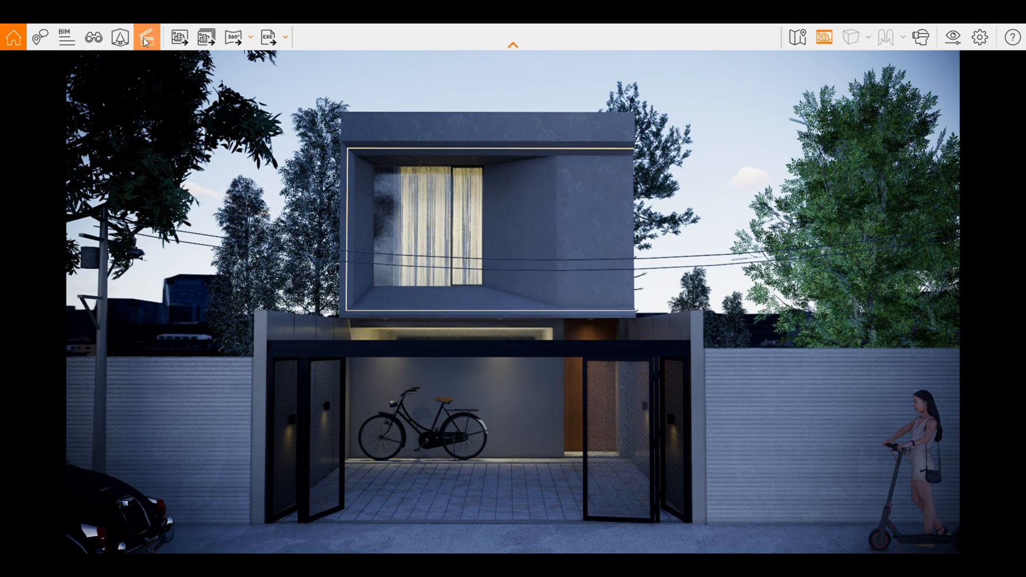
{"action": "left_click", "coordinate": [144, 41]}
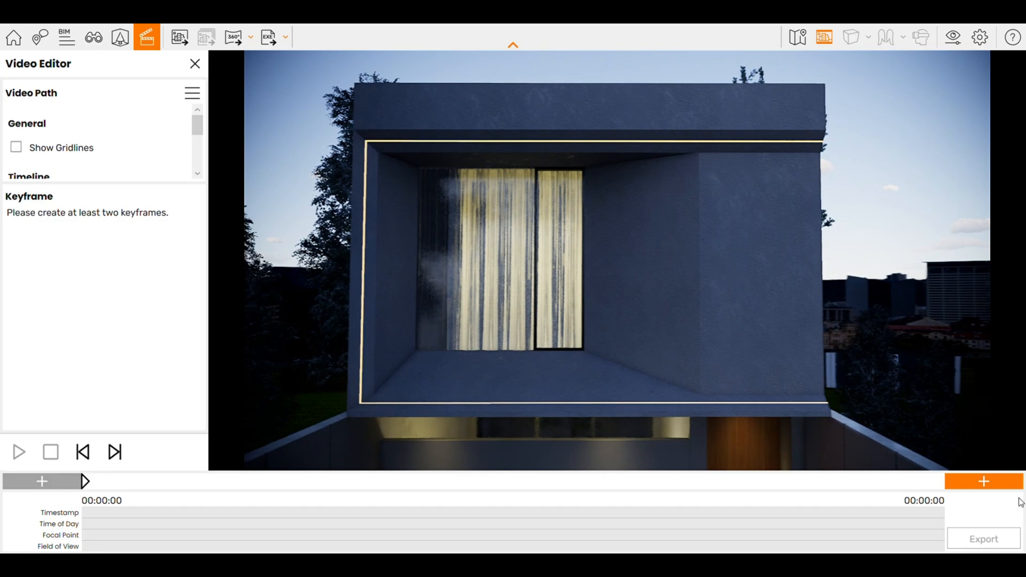
Add a second keyframe at the upper-box close-up and play the five-second facade-to-box path
{"action": "left_click", "coordinate": [984, 482]}
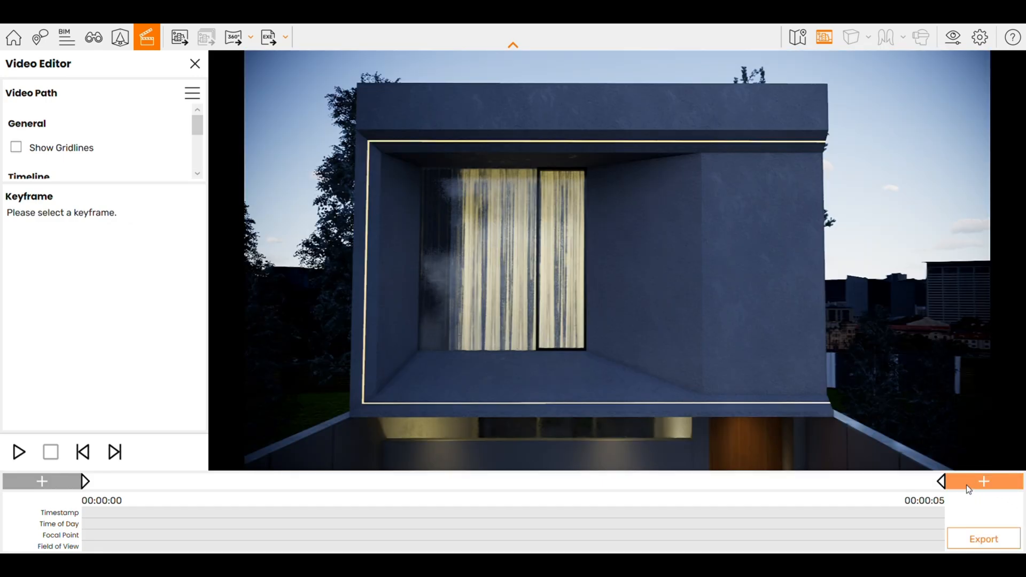
{"action": "left_click", "coordinate": [85, 481]}
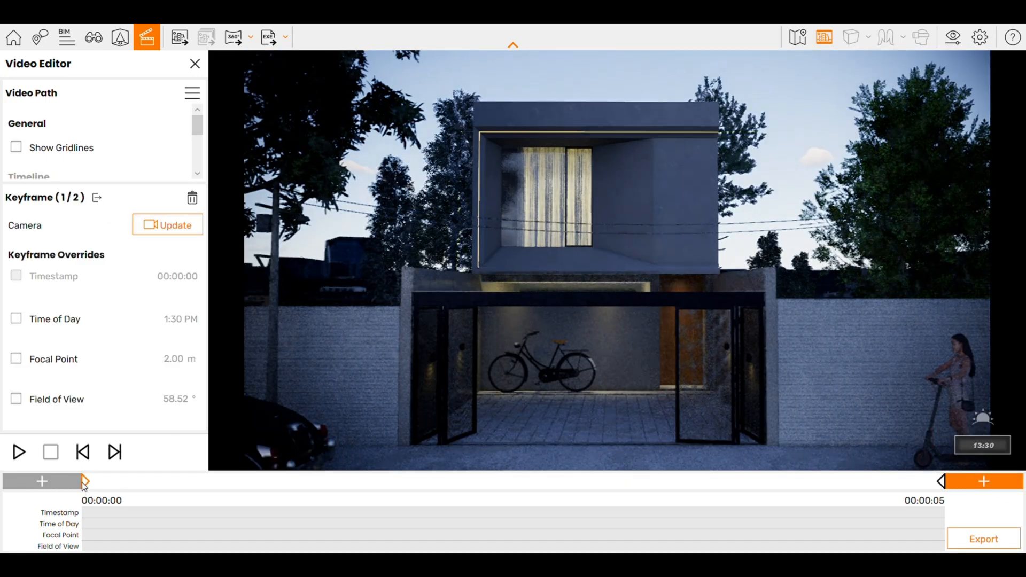
{"action": "left_click", "coordinate": [18, 452]}
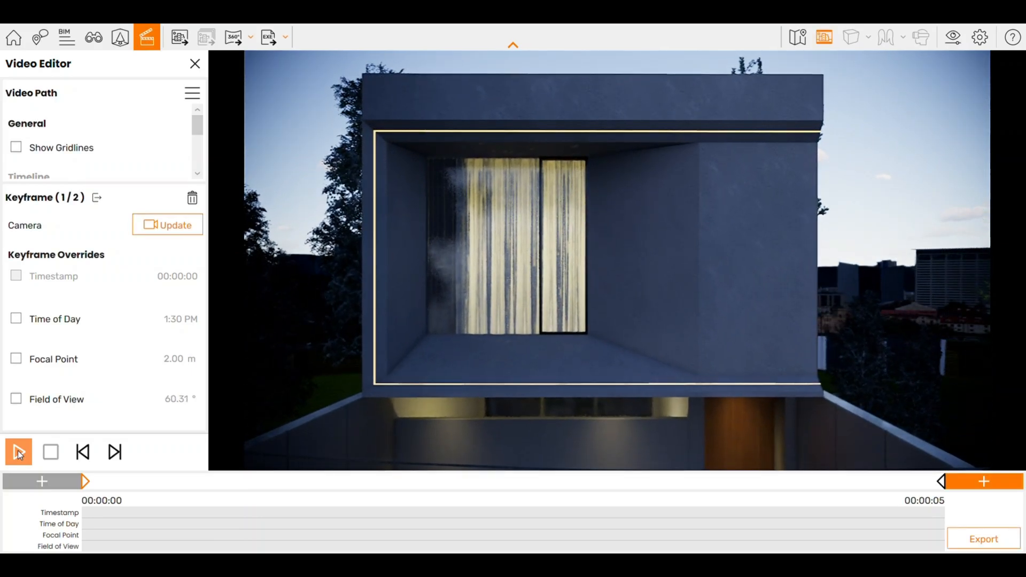
{"action": "left_click", "coordinate": [18, 451]}
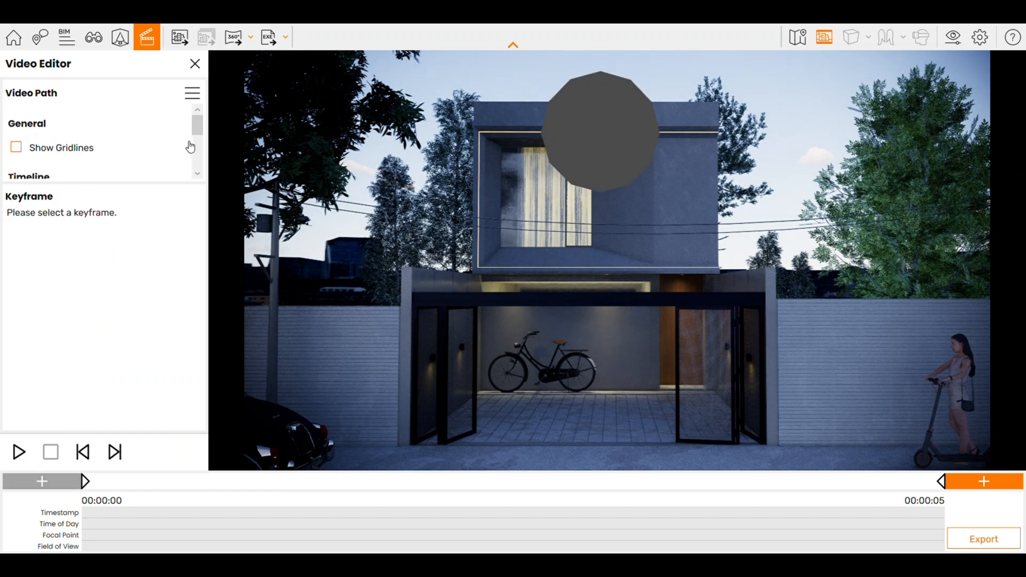
Extend the path to eight seconds with Ease In/Out movement and play it through
{"action": "scroll", "scroll_direction": "down", "scroll_amount": 3}
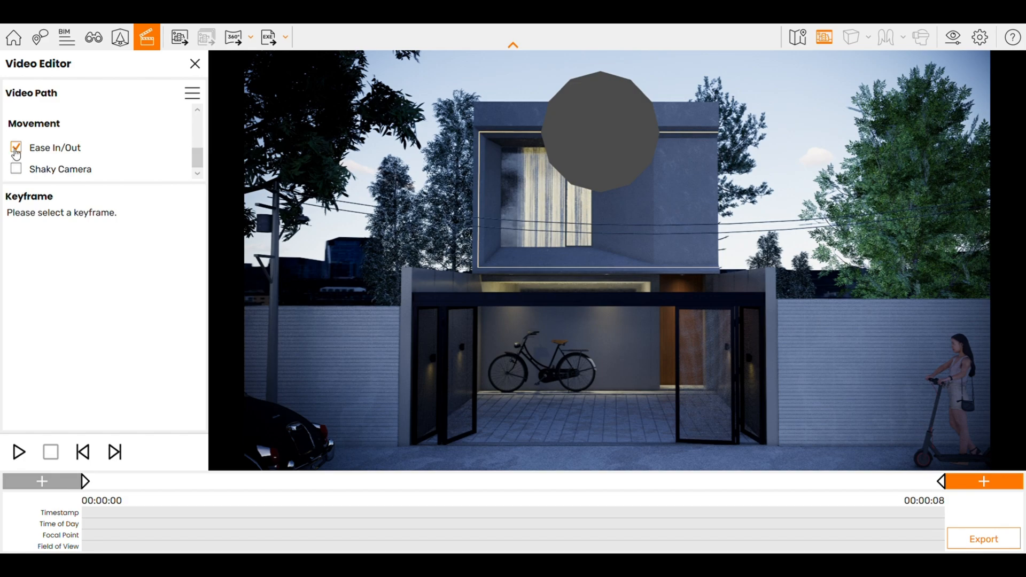
{"action": "left_click", "coordinate": [19, 453]}
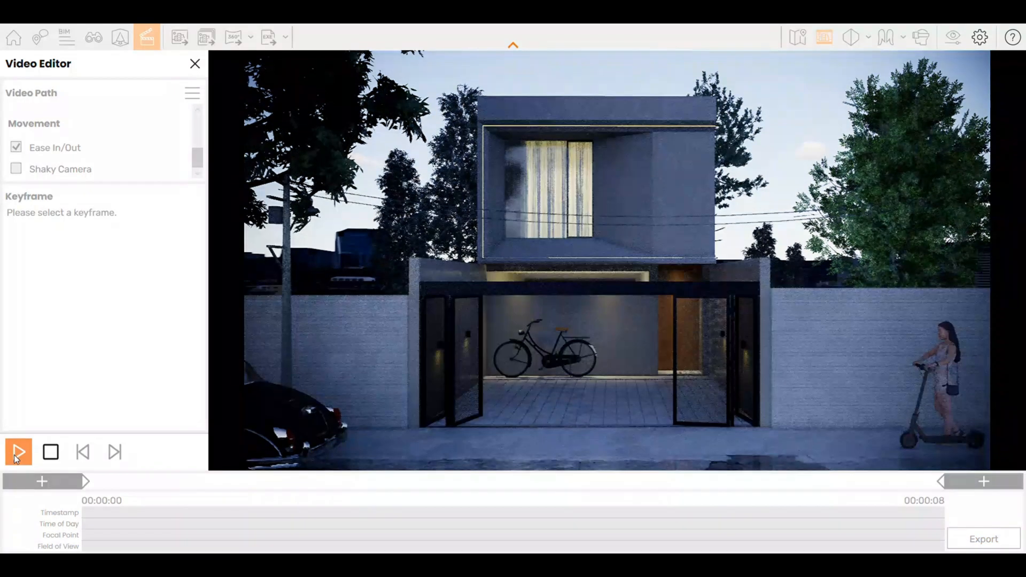
{"action": "left_click", "coordinate": [18, 451]}
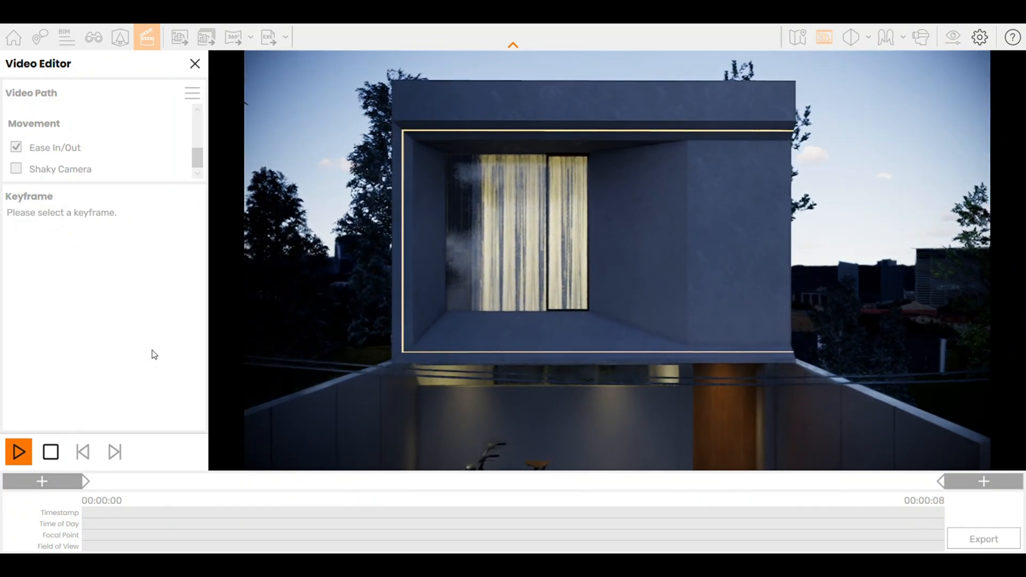
{"action": "left_click", "coordinate": [19, 451]}
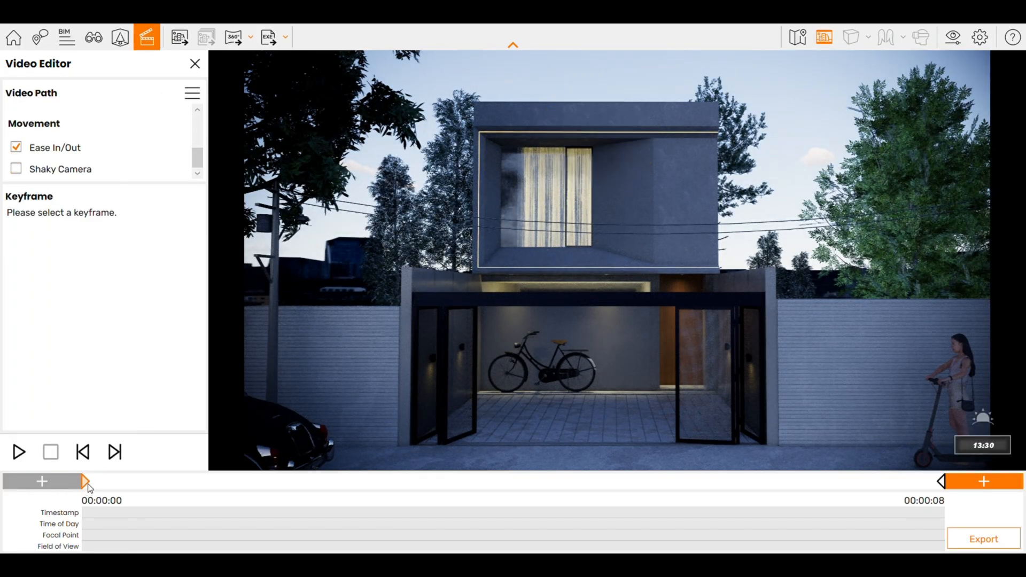
Override Time of Day on the first keyframe and set it to 10:30 AM
{"action": "left_click", "coordinate": [85, 481]}
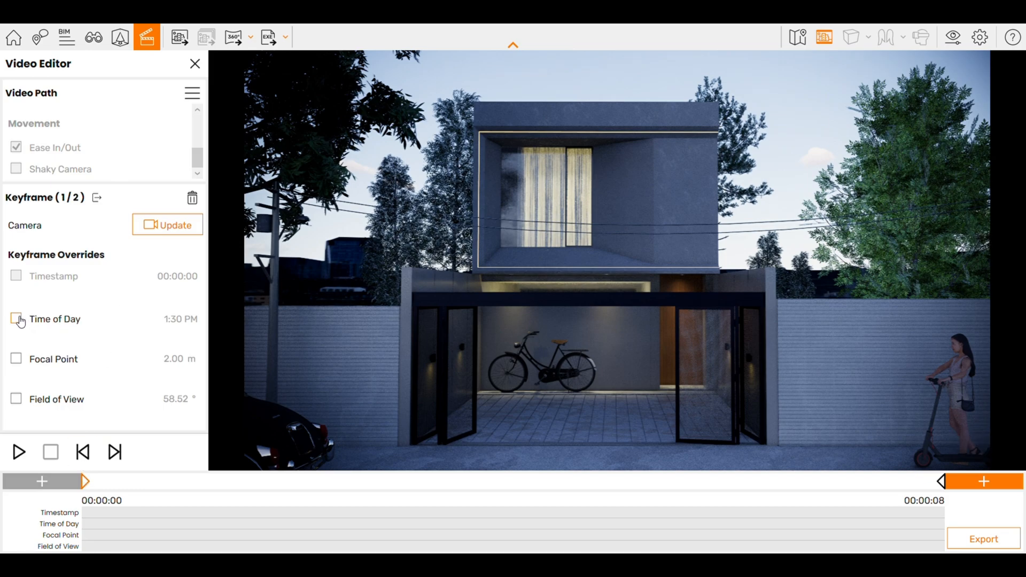
{"action": "left_click", "coordinate": [15, 319]}
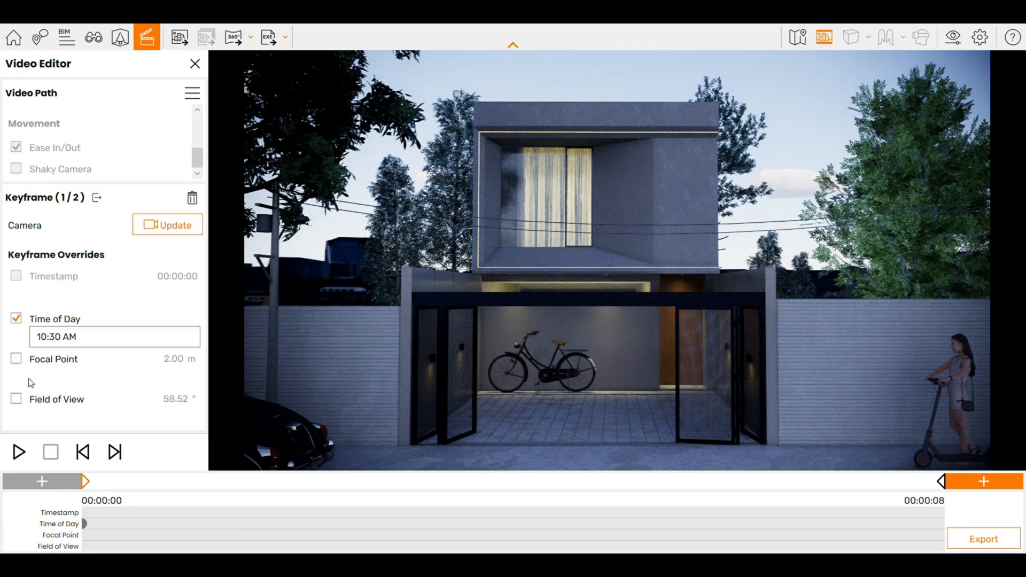
{"action": "mouse_move", "coordinate": [152, 278]}
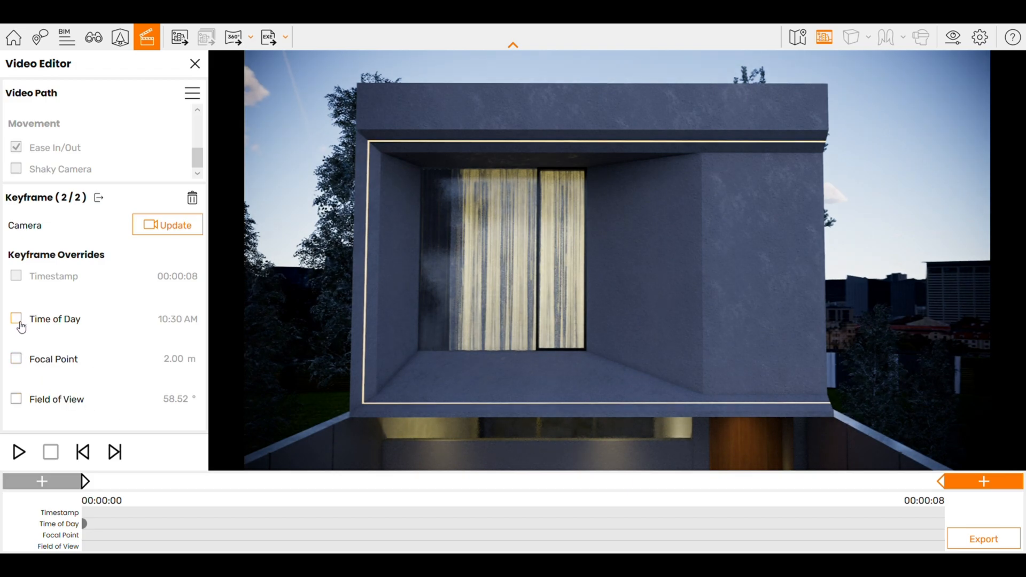
Override the second keyframe's Time of Day to 4:55 PM for a dusk ending and start playback
{"action": "left_click", "coordinate": [15, 320]}
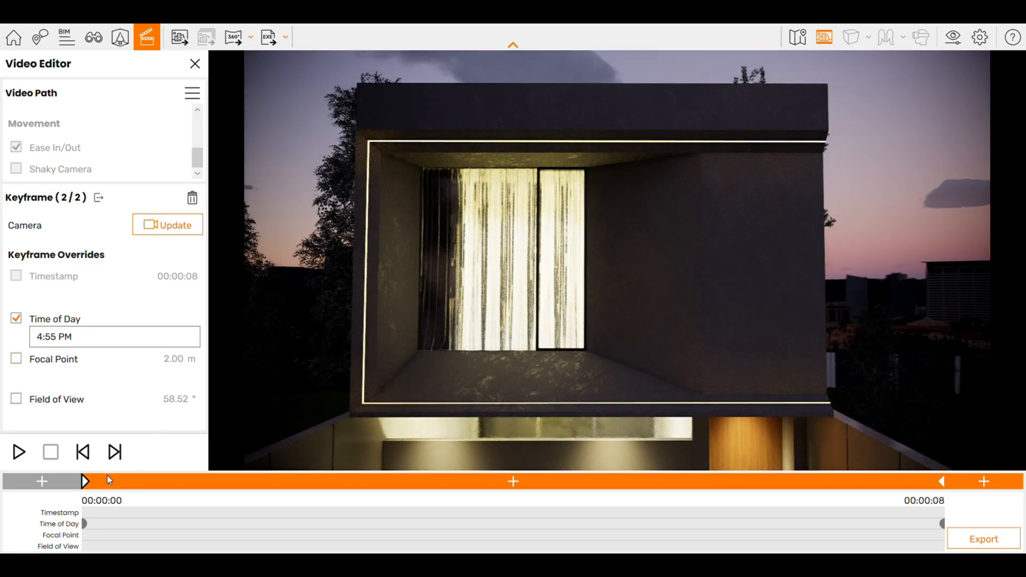
{"action": "left_click", "coordinate": [42, 482]}
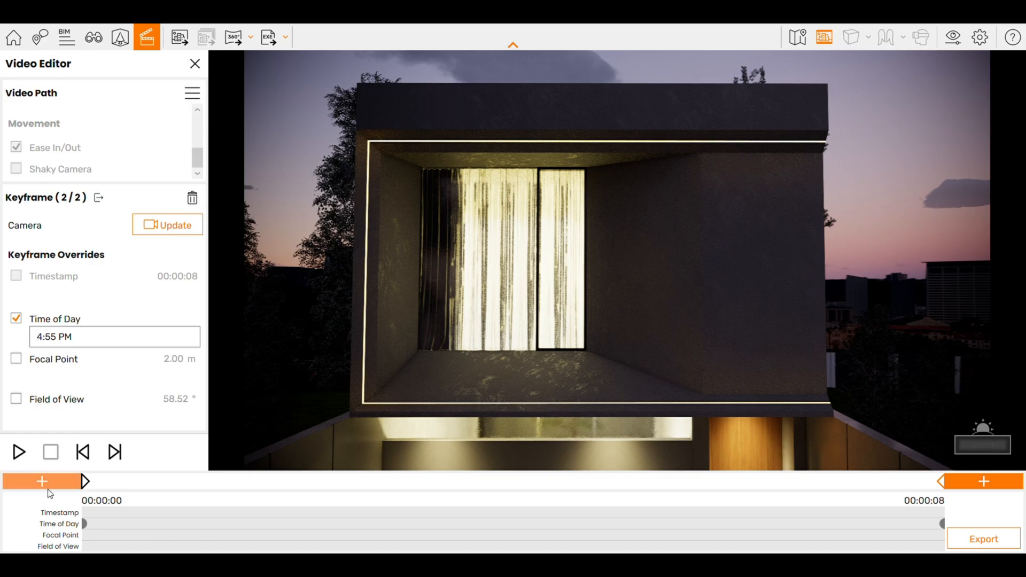
{"action": "left_click", "coordinate": [20, 453]}
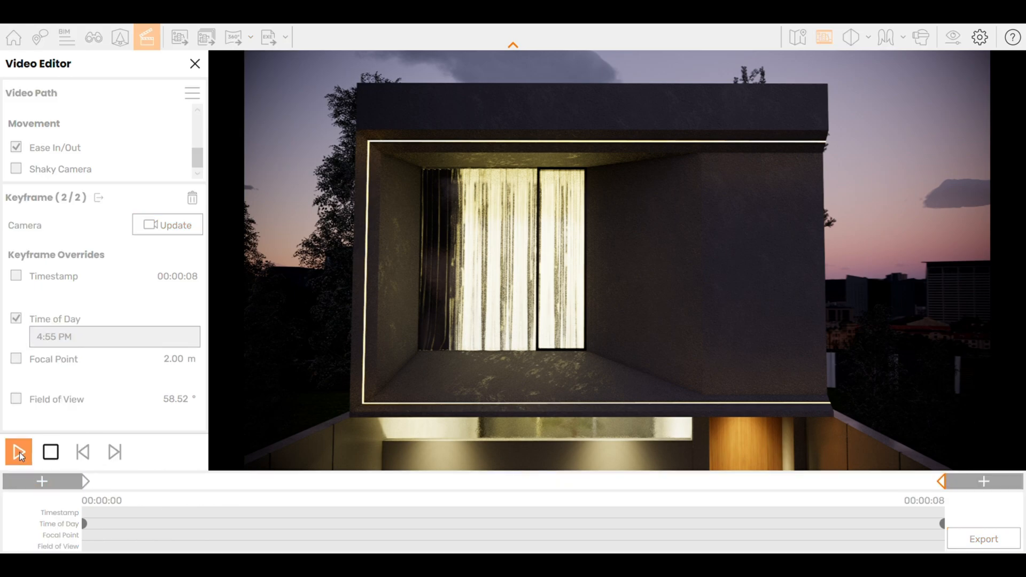
{"action": "left_click", "coordinate": [18, 451]}
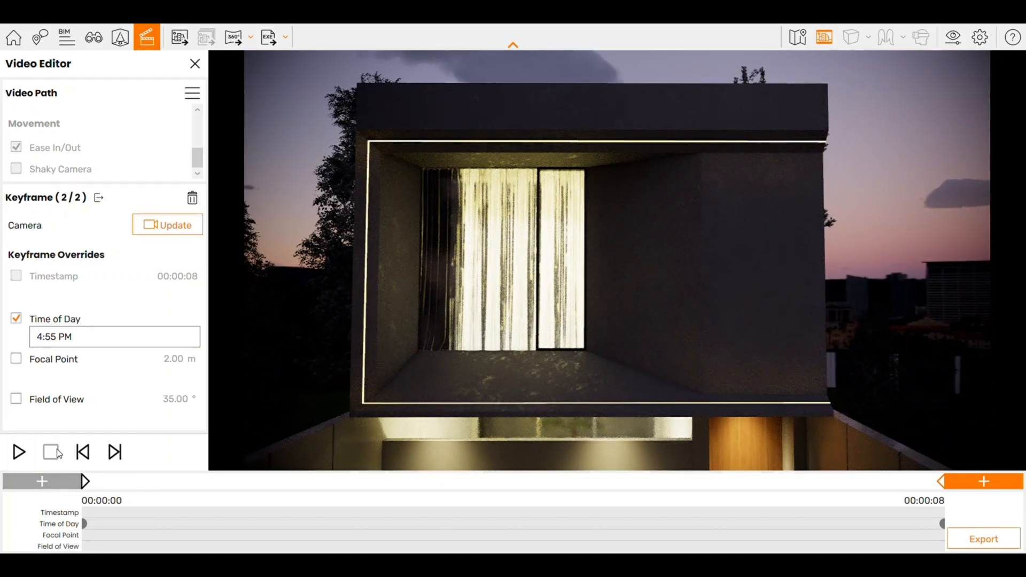
{"action": "left_click", "coordinate": [19, 452]}
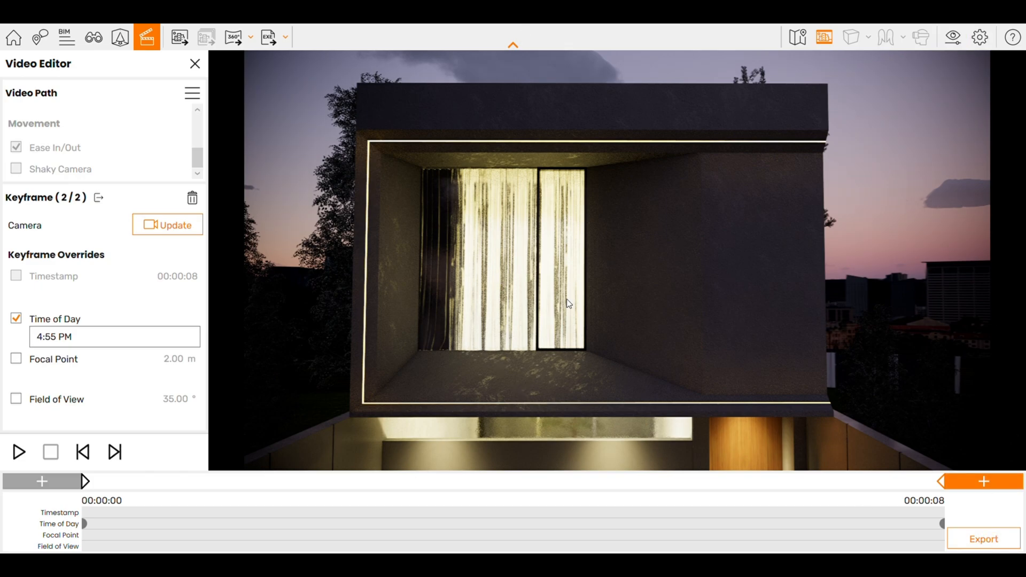
{"action": "mouse_move", "coordinate": [623, 336]}
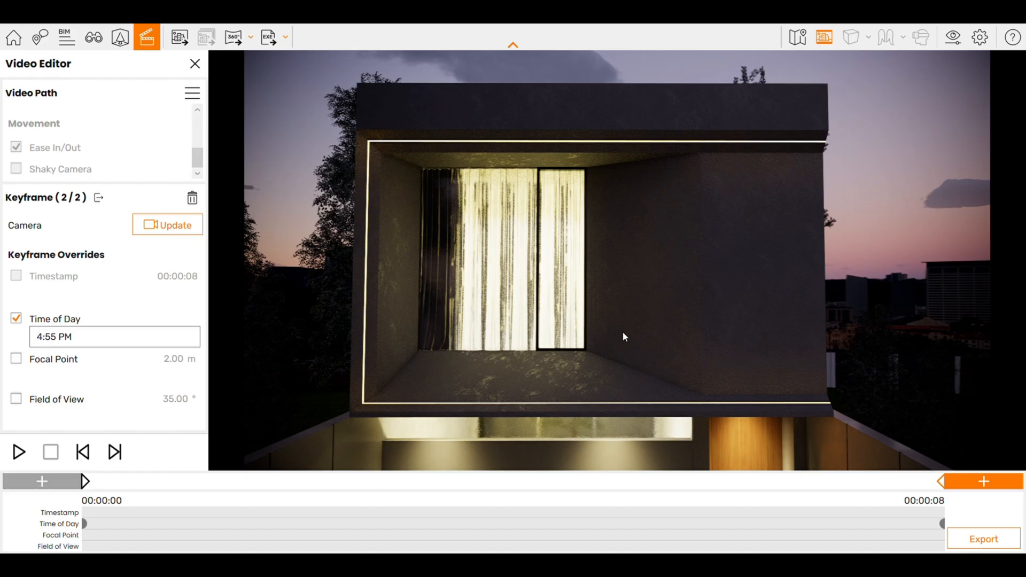
{"action": "left_click", "coordinate": [982, 539]}
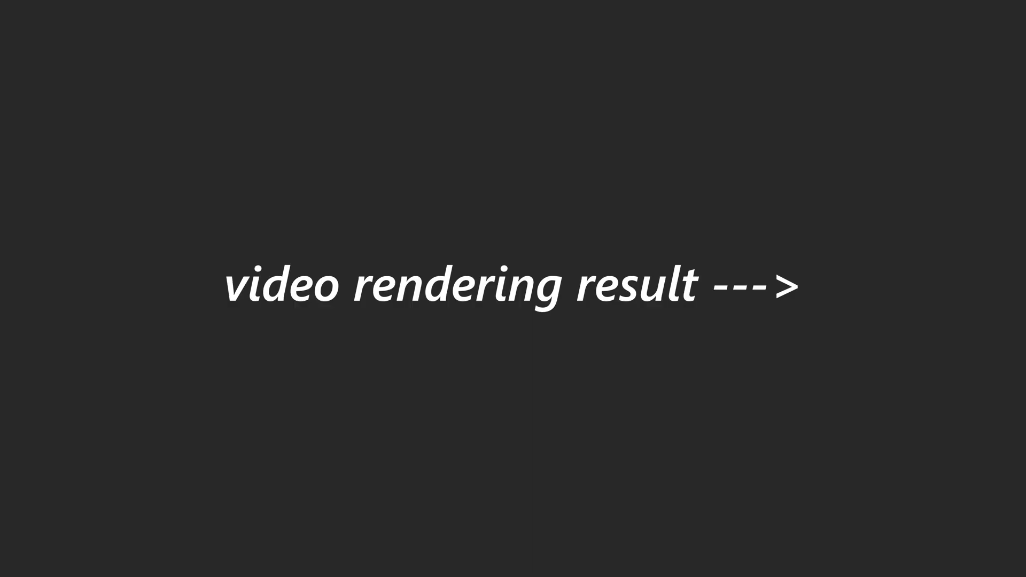